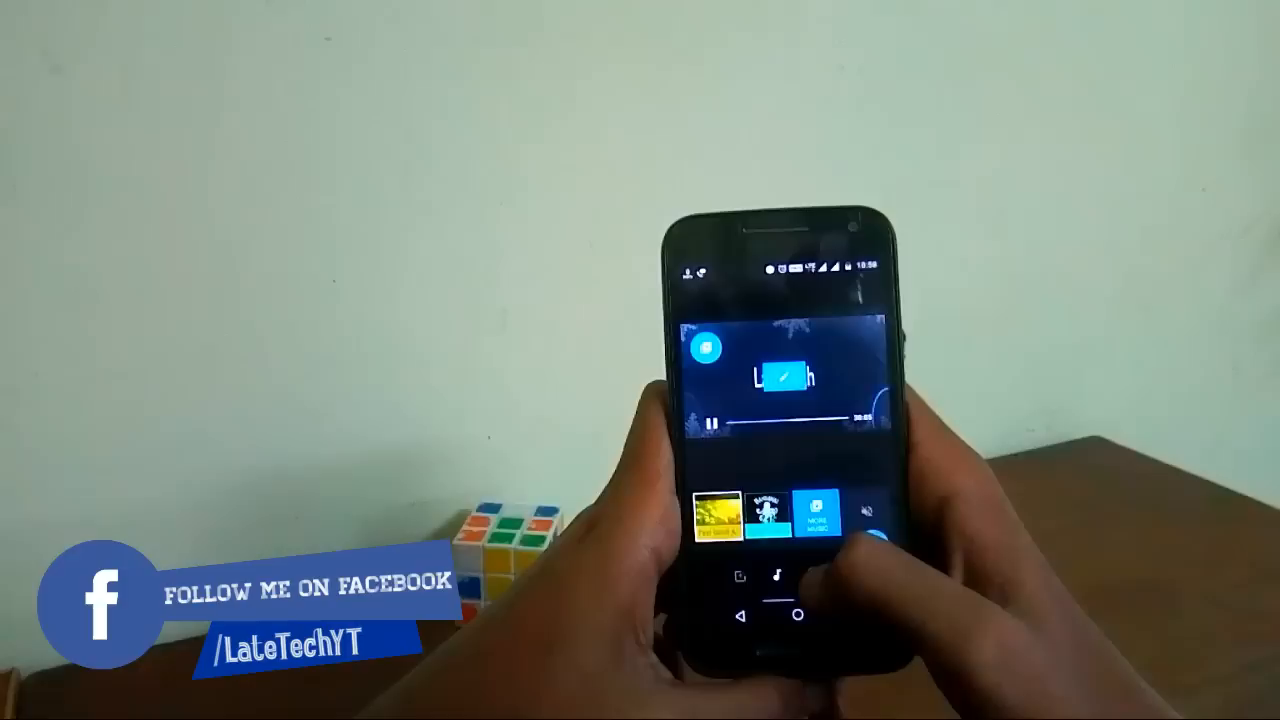
# Step: Turn the soundtrack off with the mute tile so the editor shows music off
pyautogui.click(866, 515)
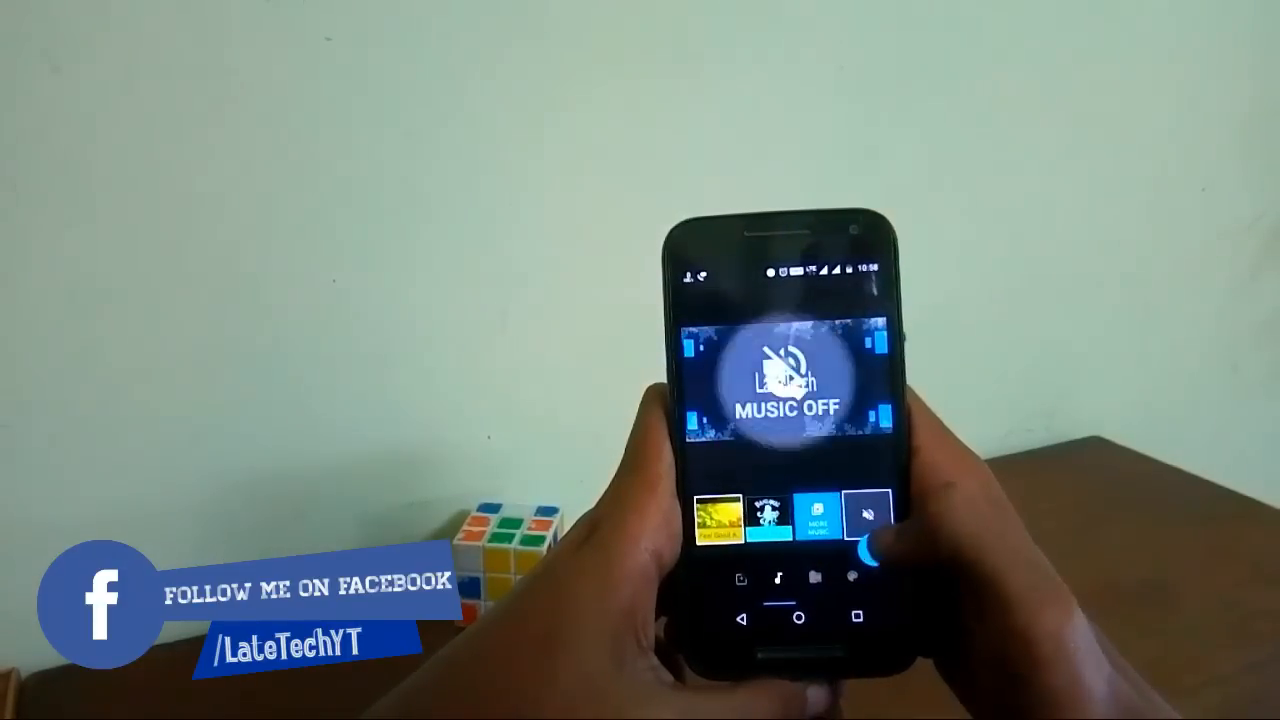